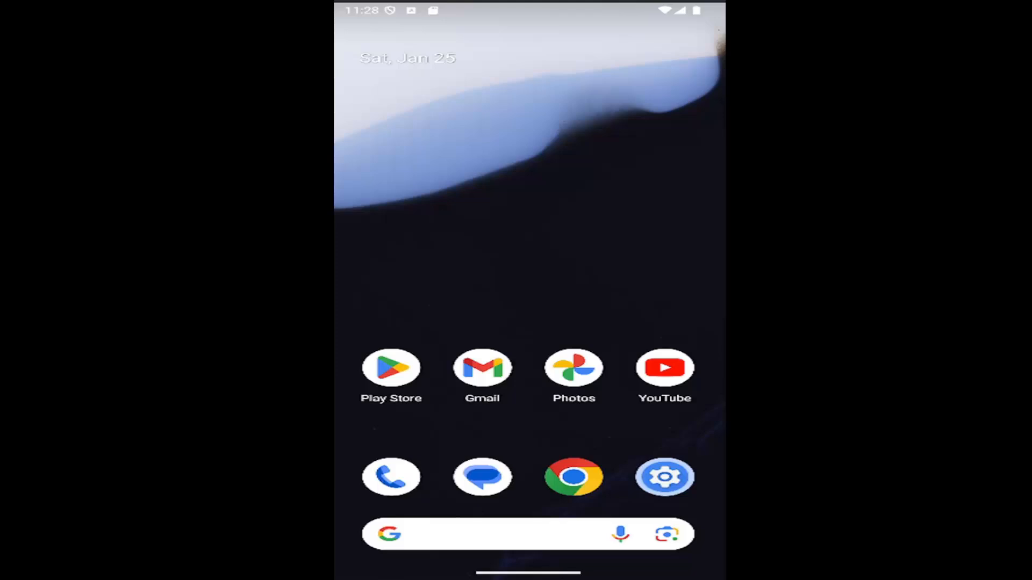
pyautogui.moveTo(511, 285)
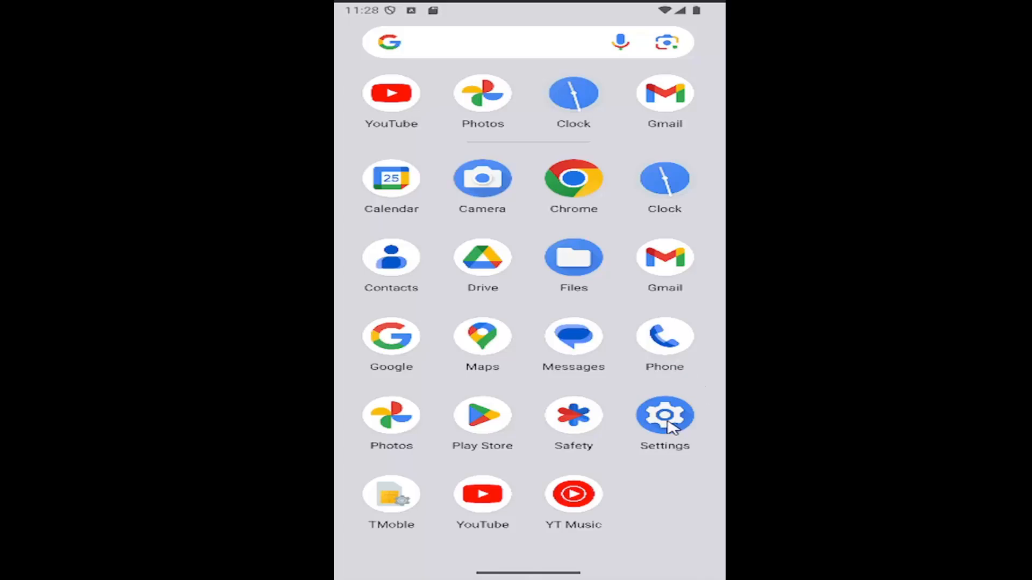
# - Open Settings, go to Security & privacy, and scroll to the bottom of the page
pyautogui.click(664, 416)
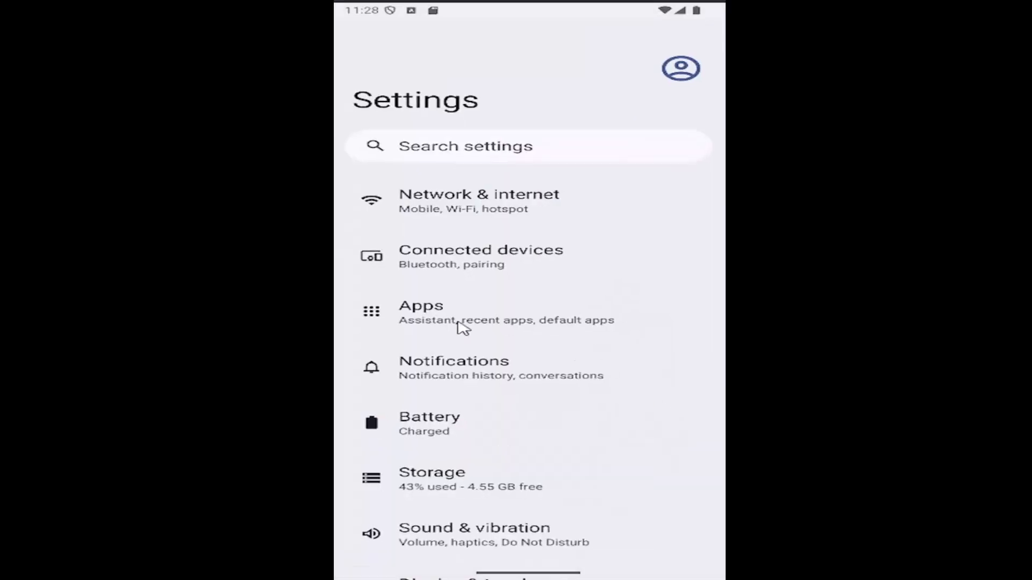
pyautogui.scroll(-3)
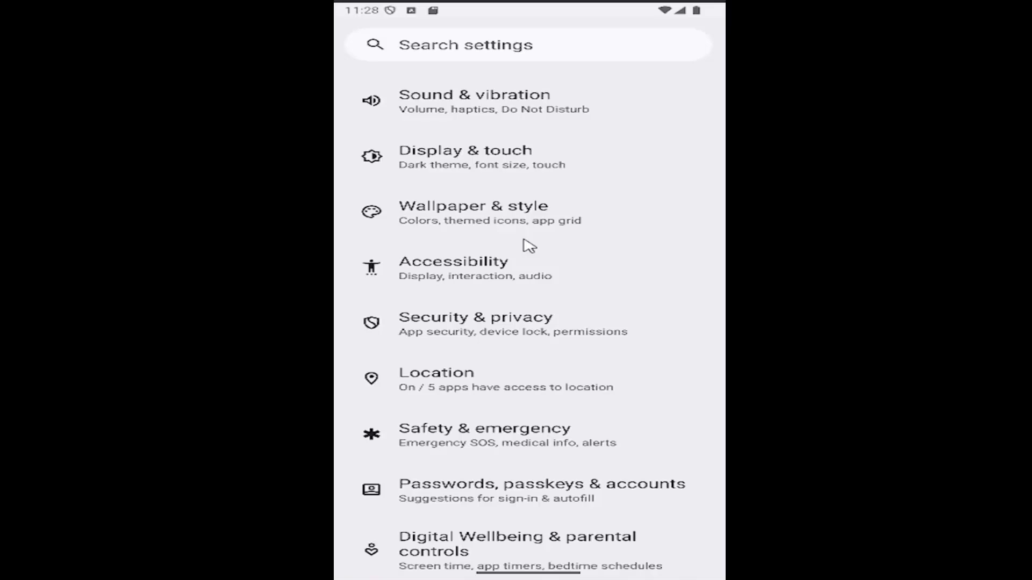
pyautogui.moveTo(530, 335)
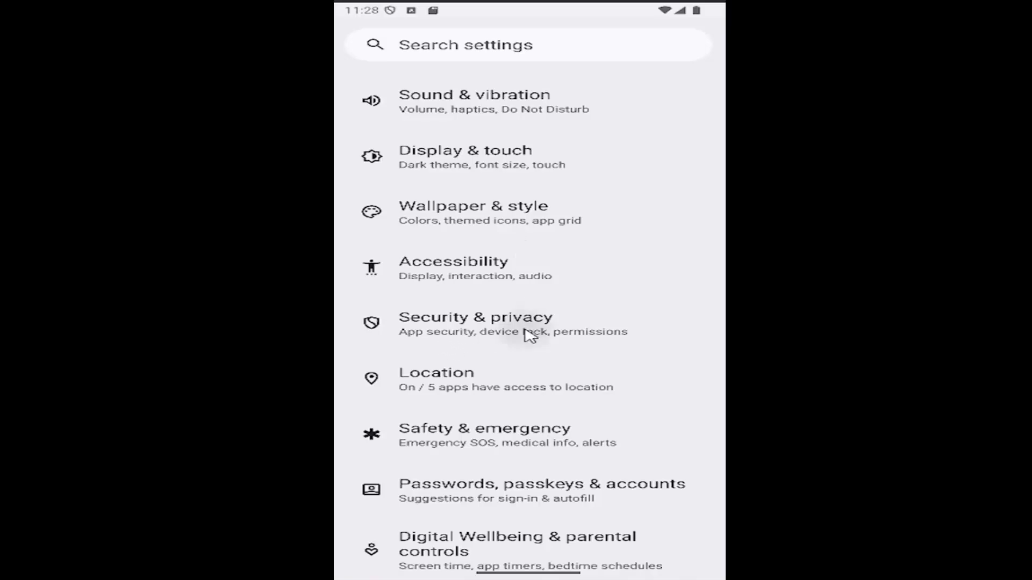
pyautogui.click(475, 323)
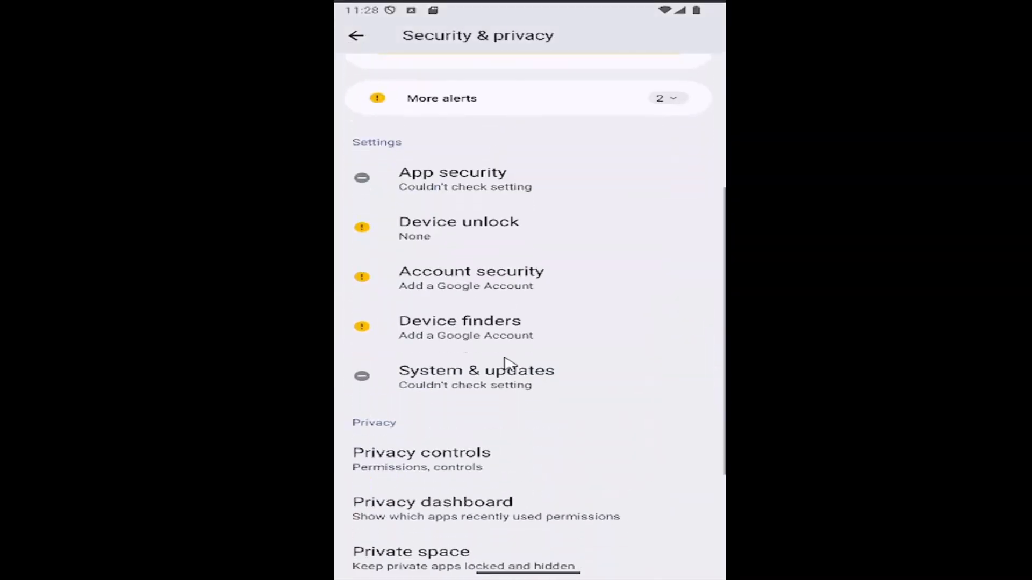
pyautogui.scroll(-3)
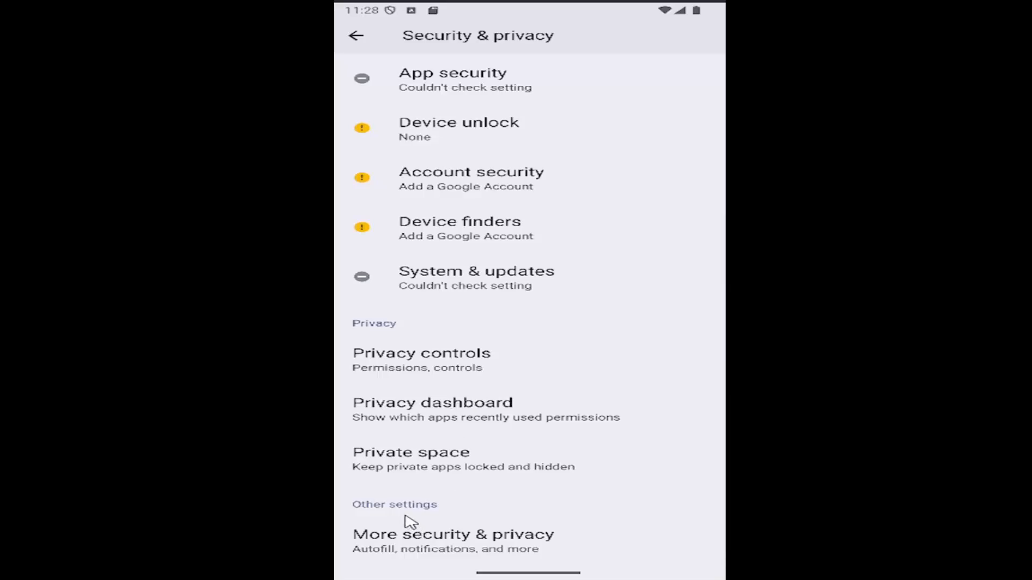
pyautogui.moveTo(477, 547)
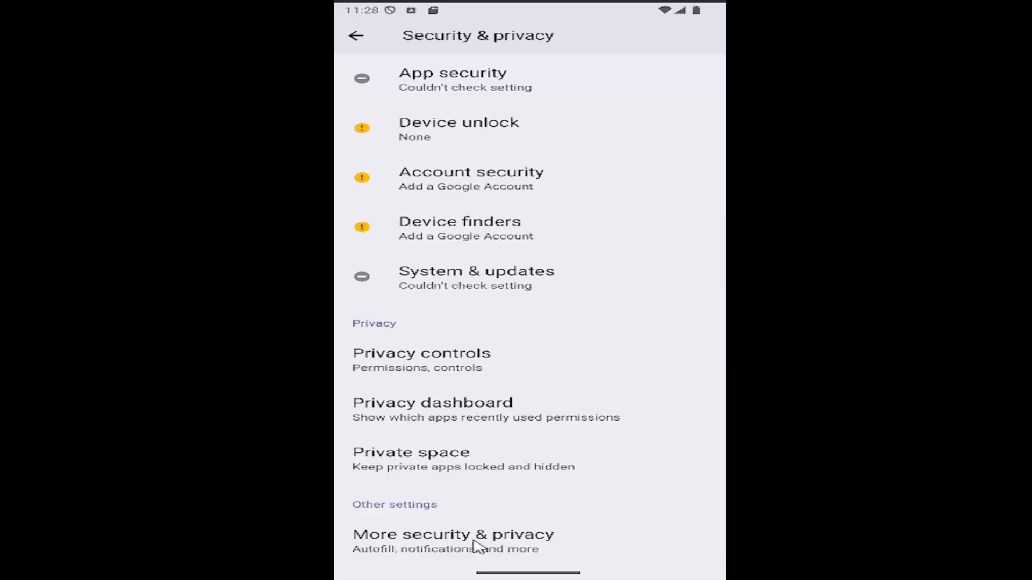
# - Open SIM lock from the Security section of More security & privacy
pyautogui.click(452, 534)
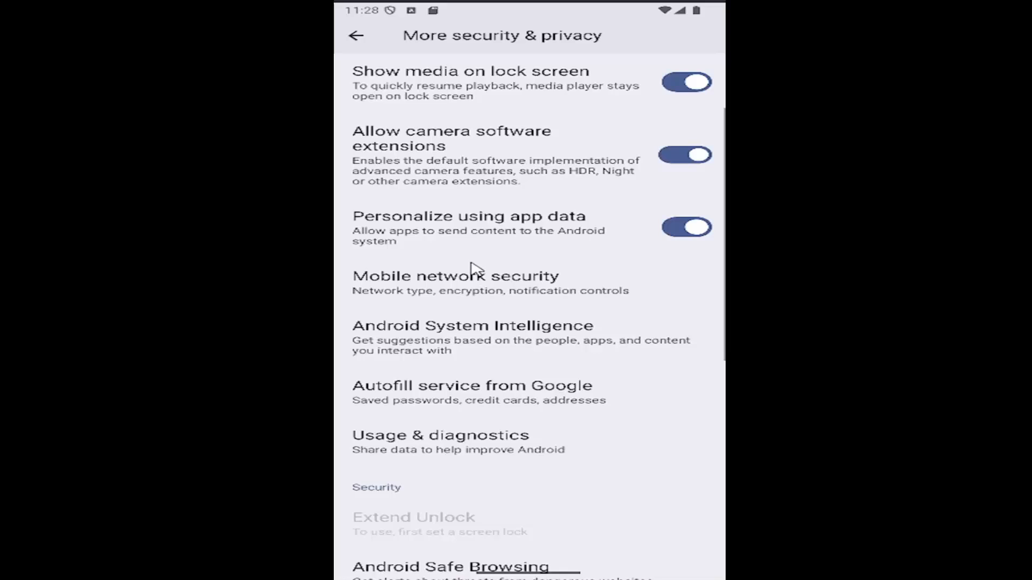
pyautogui.scroll(-3)
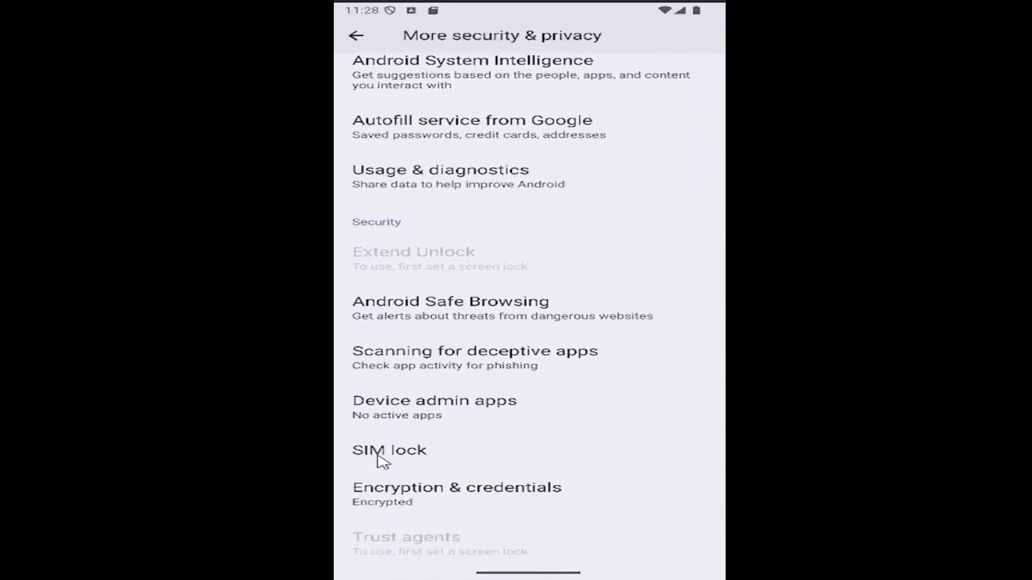
pyautogui.click(388, 450)
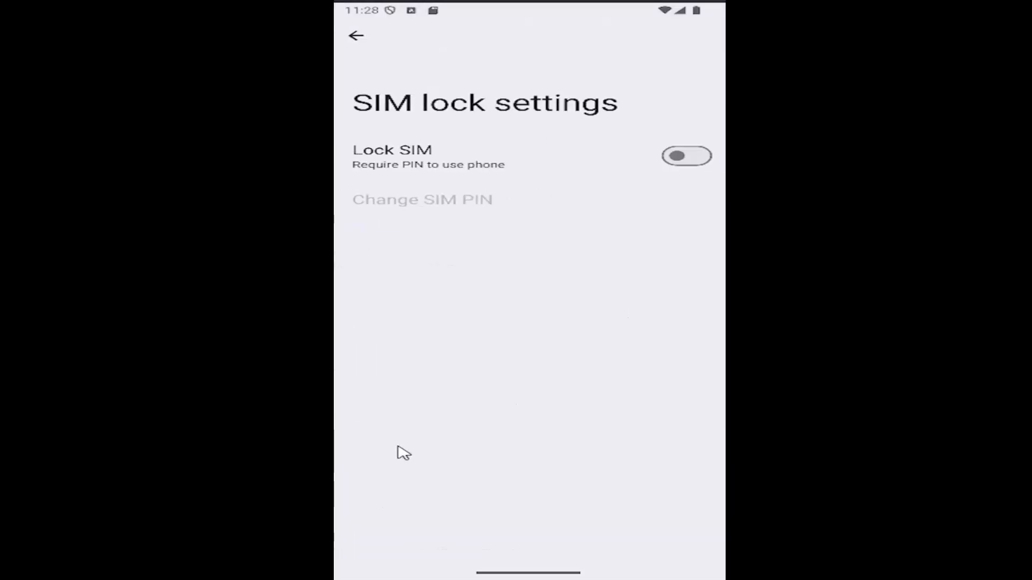
pyautogui.moveTo(532, 169)
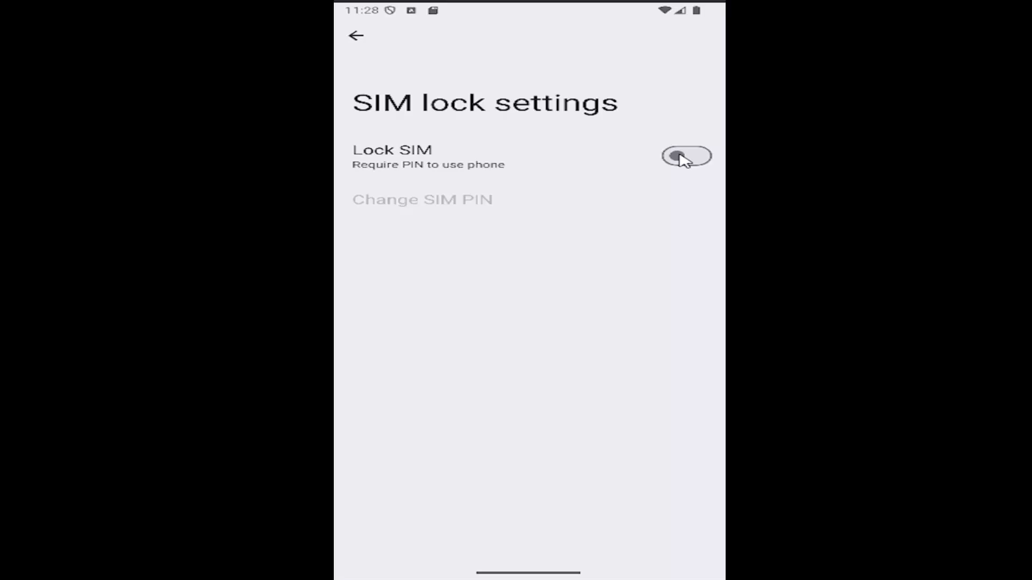
# - Toggle Lock SIM, cancel the SIM PIN prompt, and return to Security & privacy
pyautogui.click(686, 157)
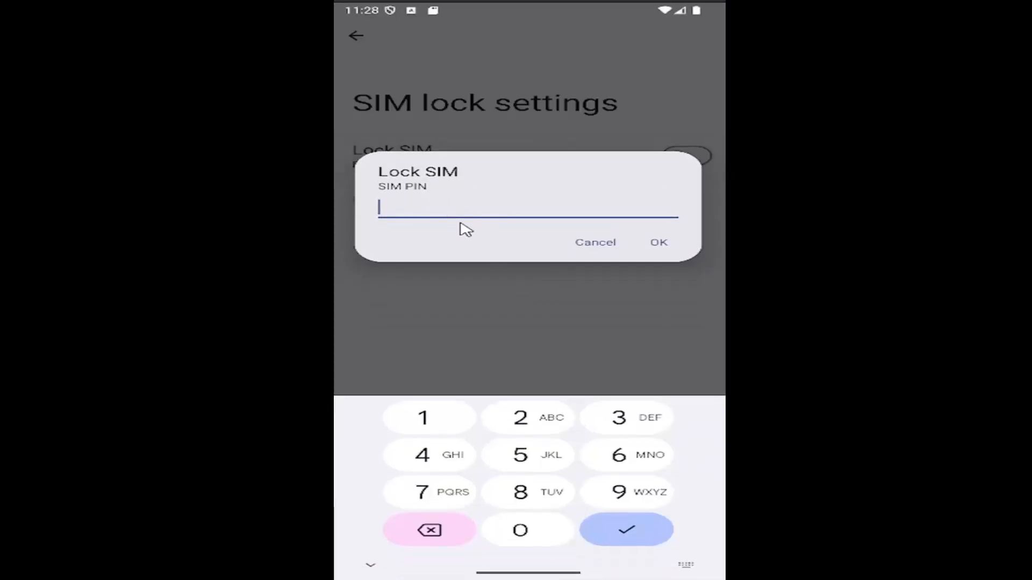
pyautogui.moveTo(408, 194)
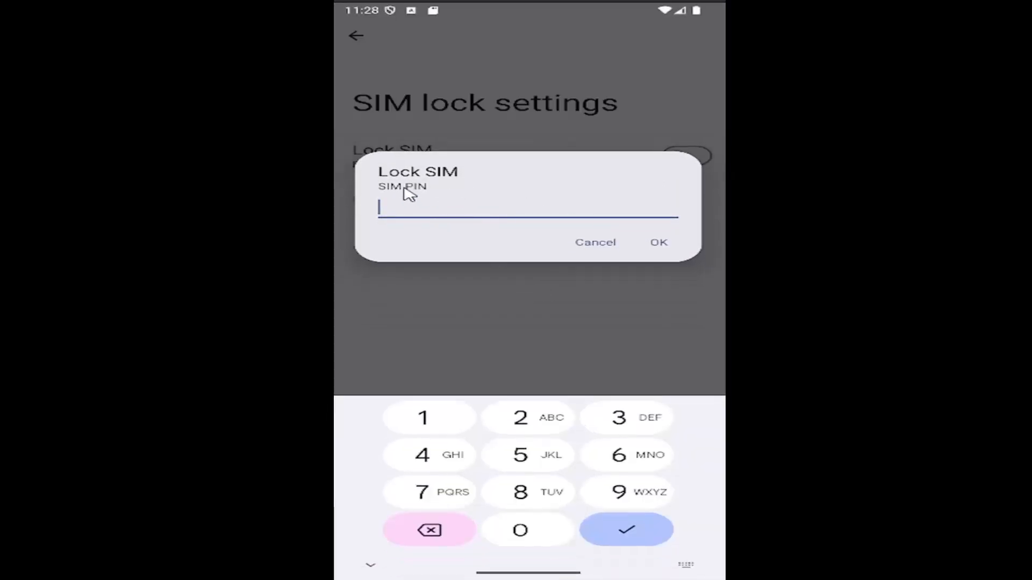
pyautogui.moveTo(521, 106)
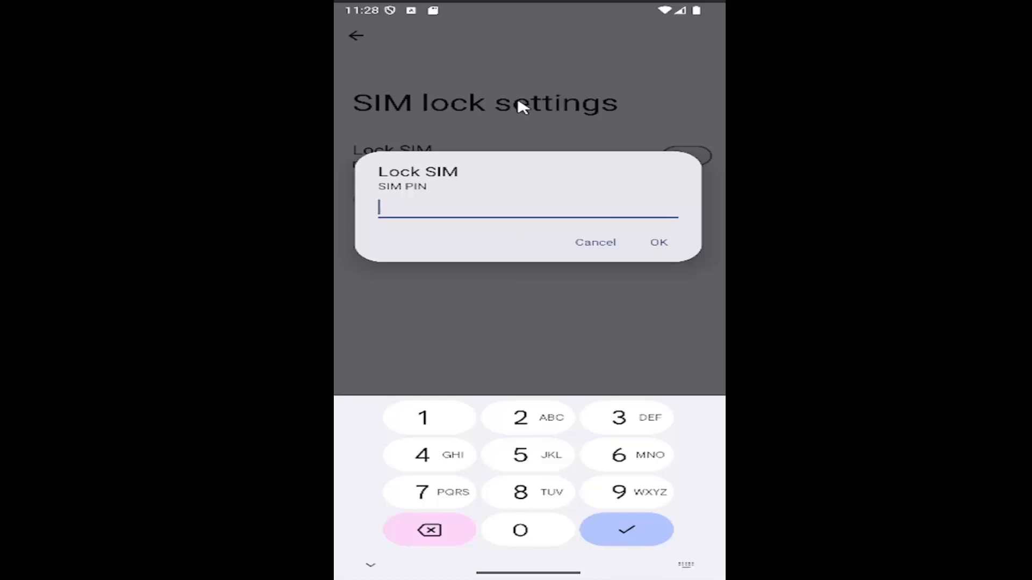
pyautogui.moveTo(583, 247)
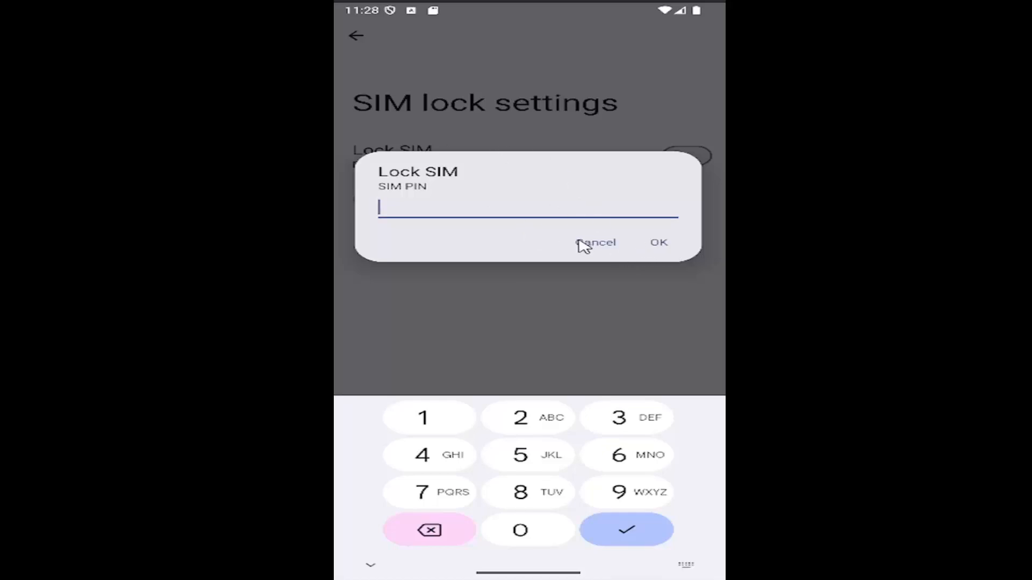
pyautogui.click(595, 242)
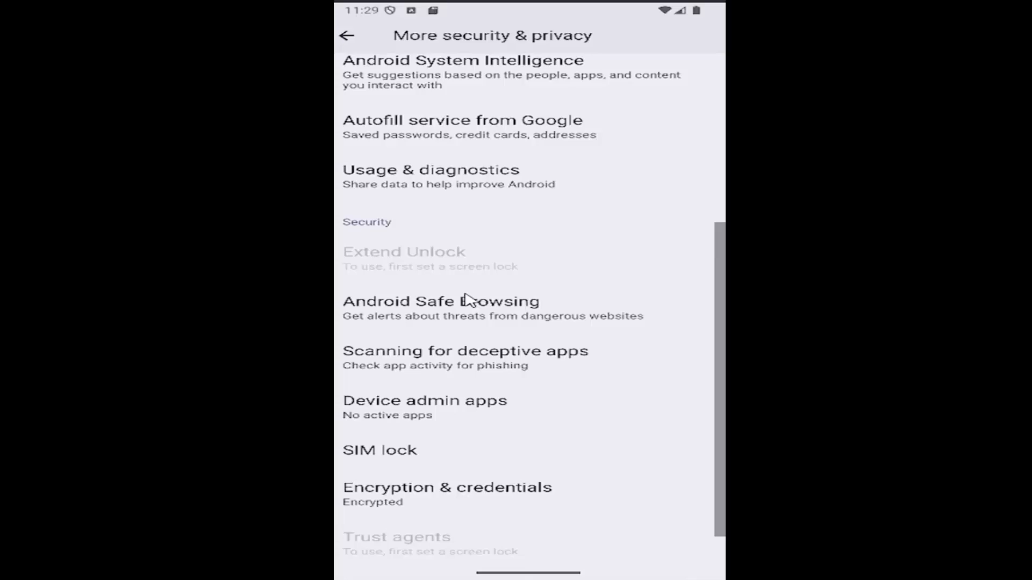
pyautogui.click(347, 36)
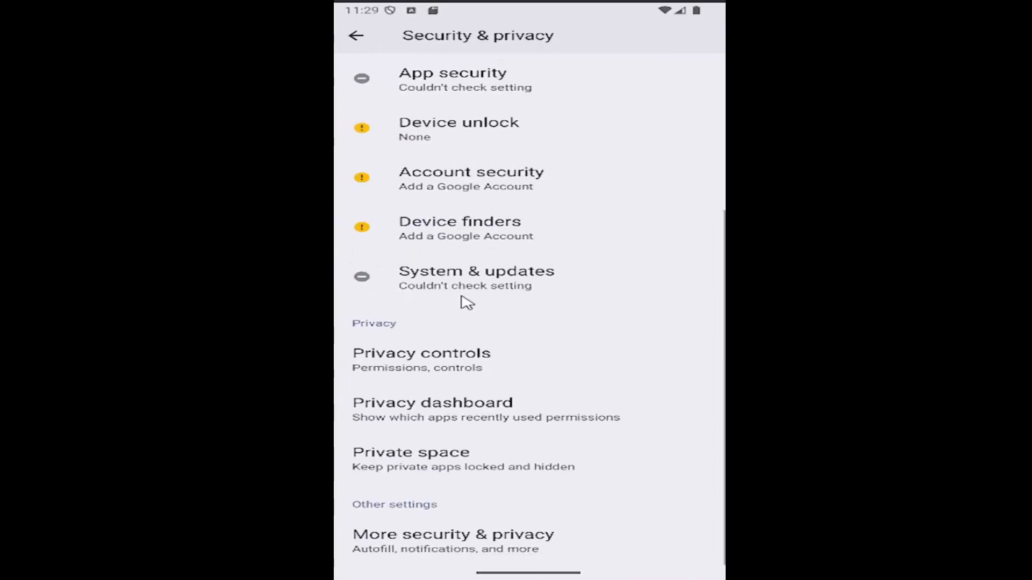